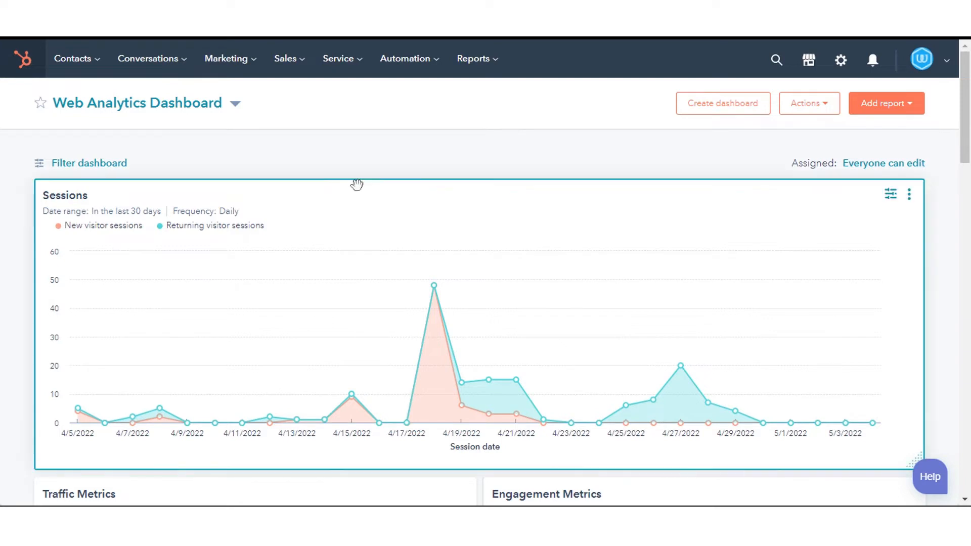
Step: Go to the Reports list and start exporting the New sales Reports report
click(473, 58)
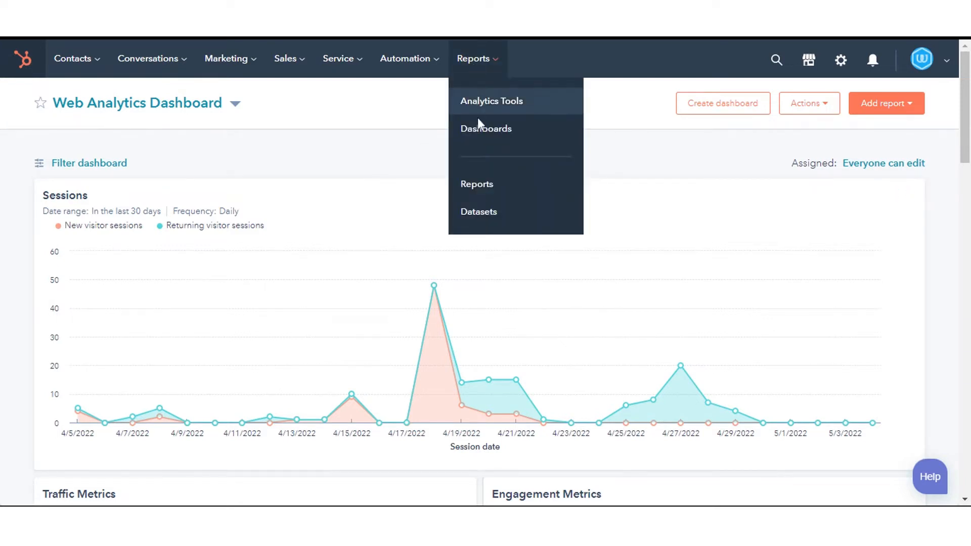
click(474, 185)
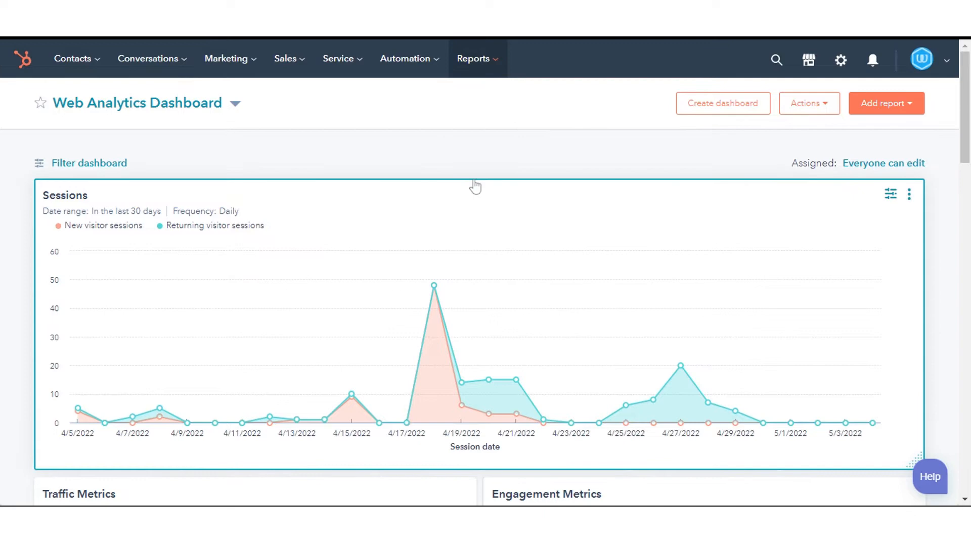
click(472, 58)
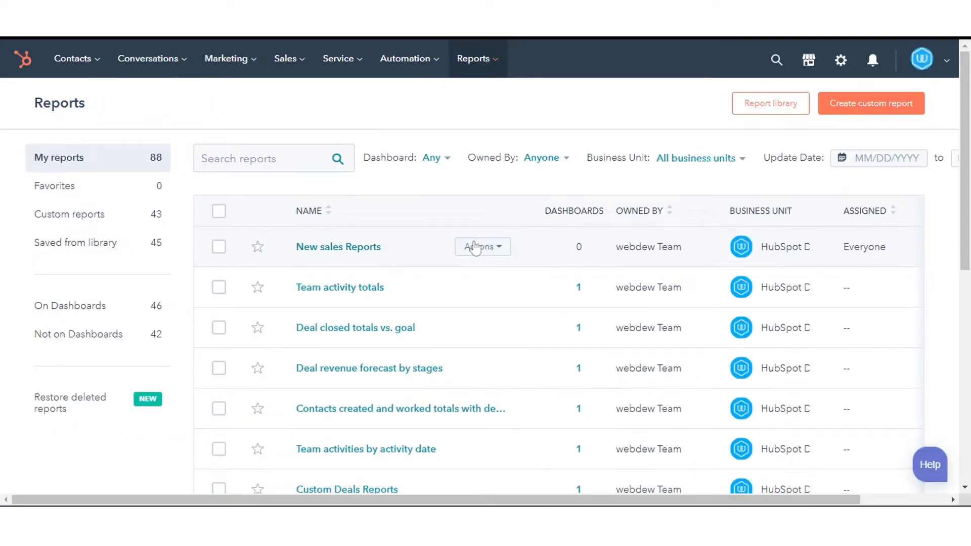
click(482, 246)
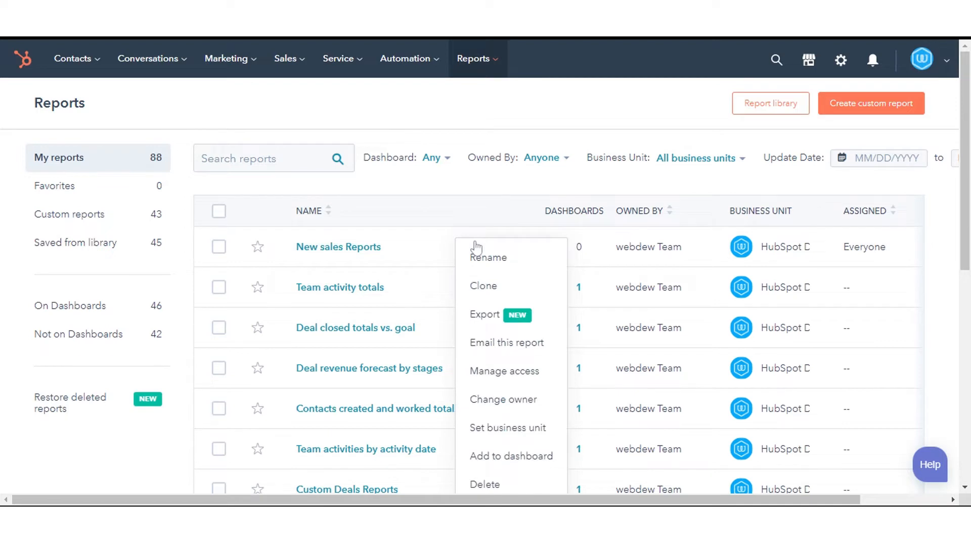
click(484, 315)
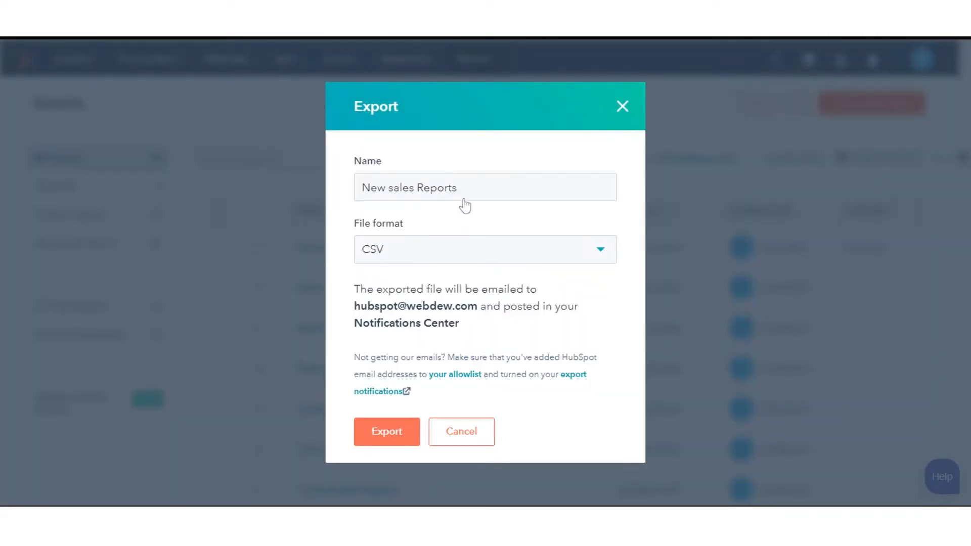
Step: Export New sales Reports as a CSV file under its existing name
click(485, 187)
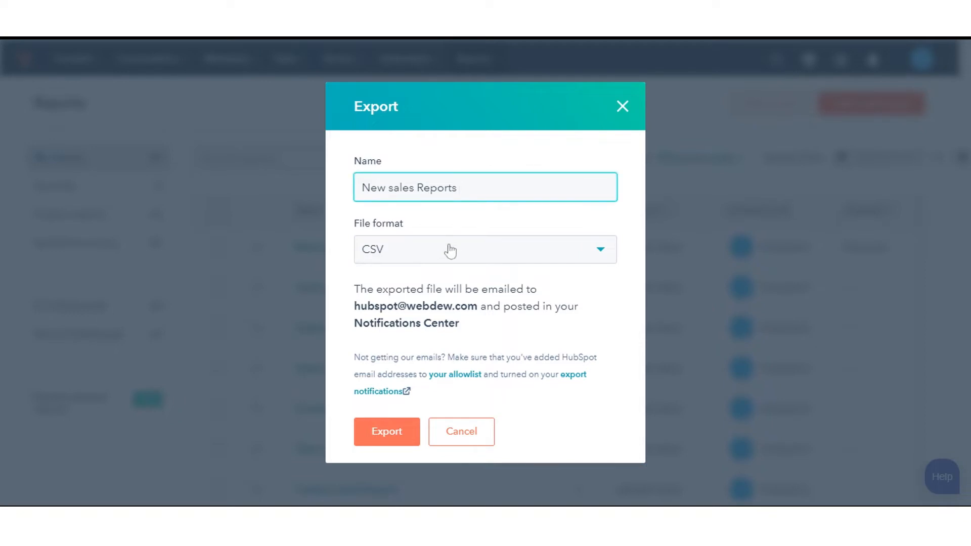
click(484, 187)
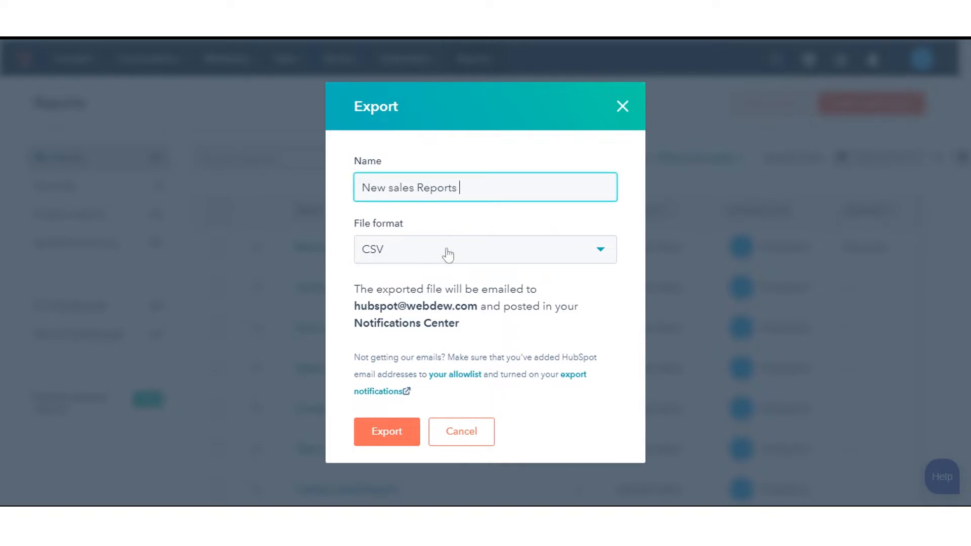
click(485, 248)
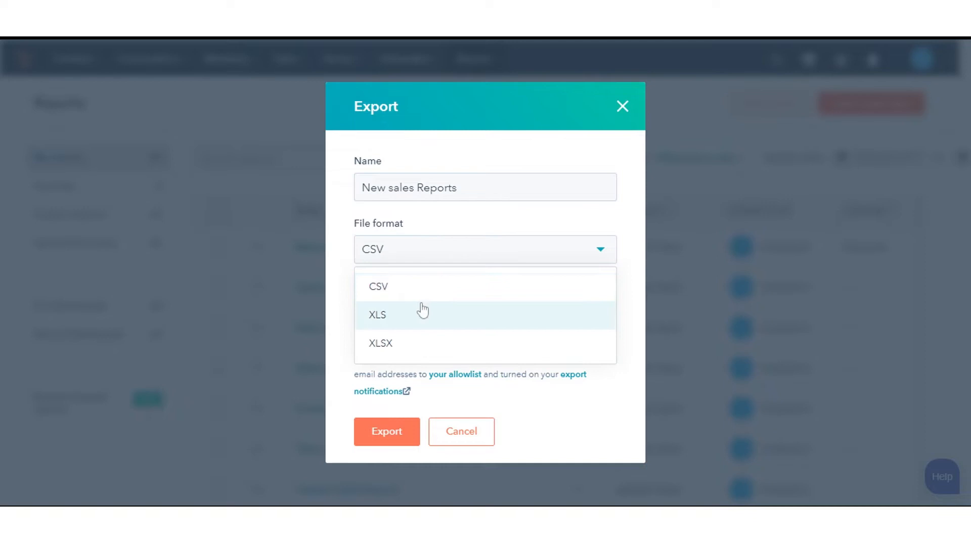
click(378, 286)
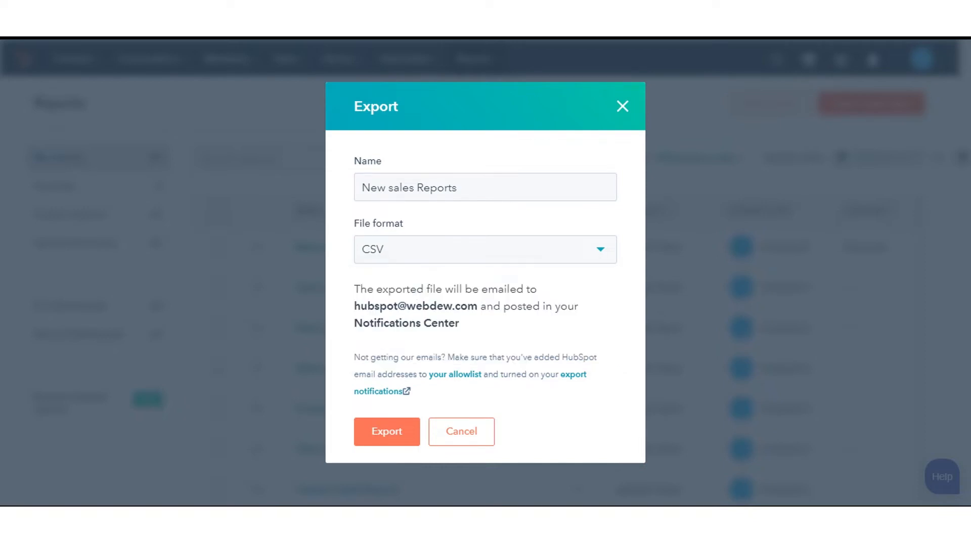
mouse_move(386, 431)
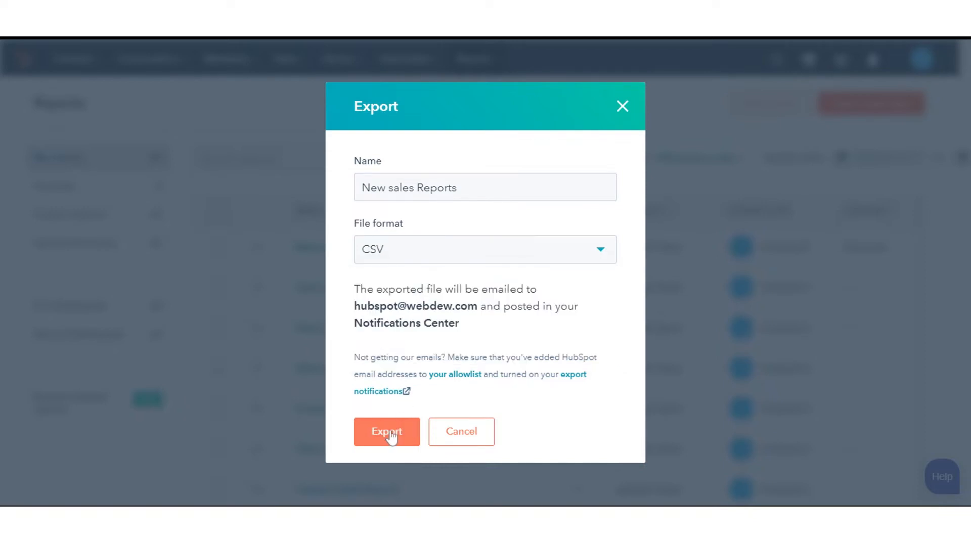
click(387, 431)
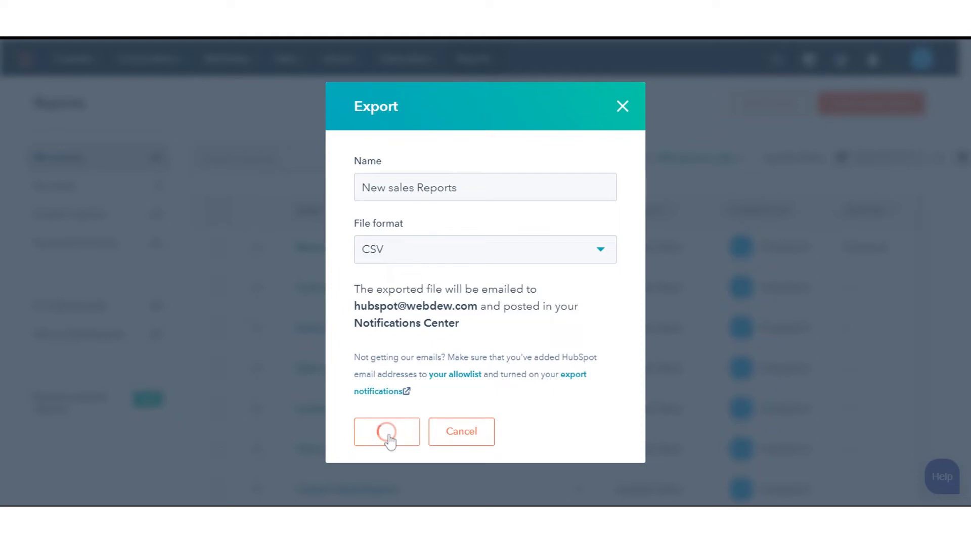
click(386, 431)
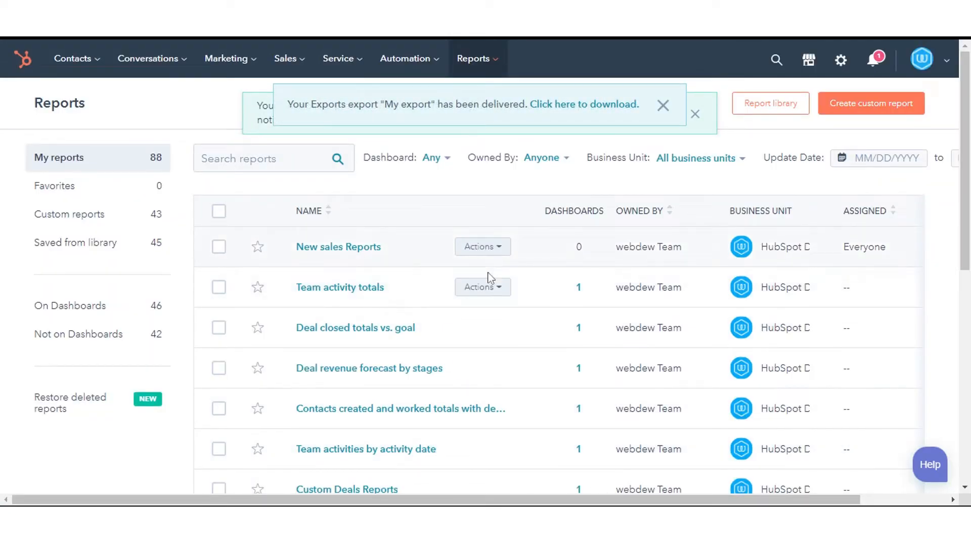
mouse_move(942, 391)
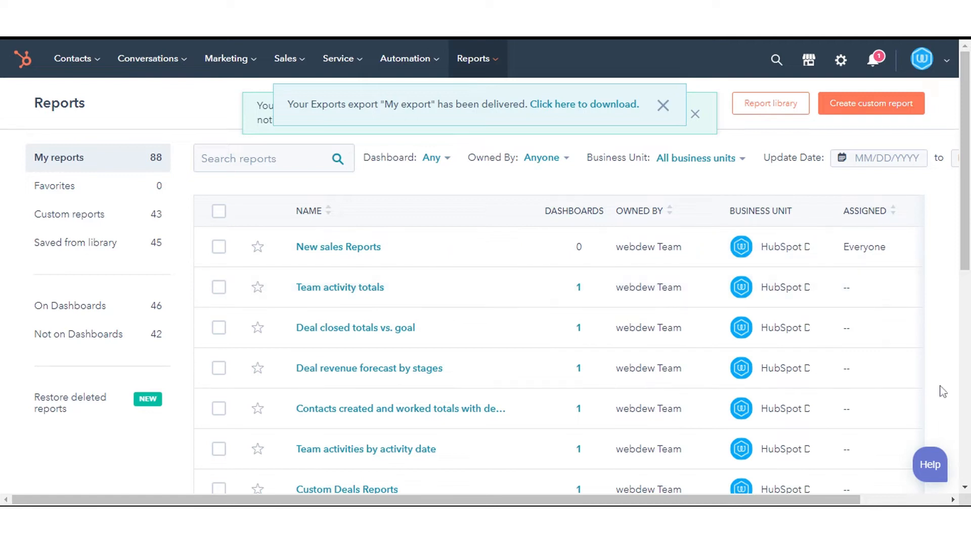
mouse_move(364, 265)
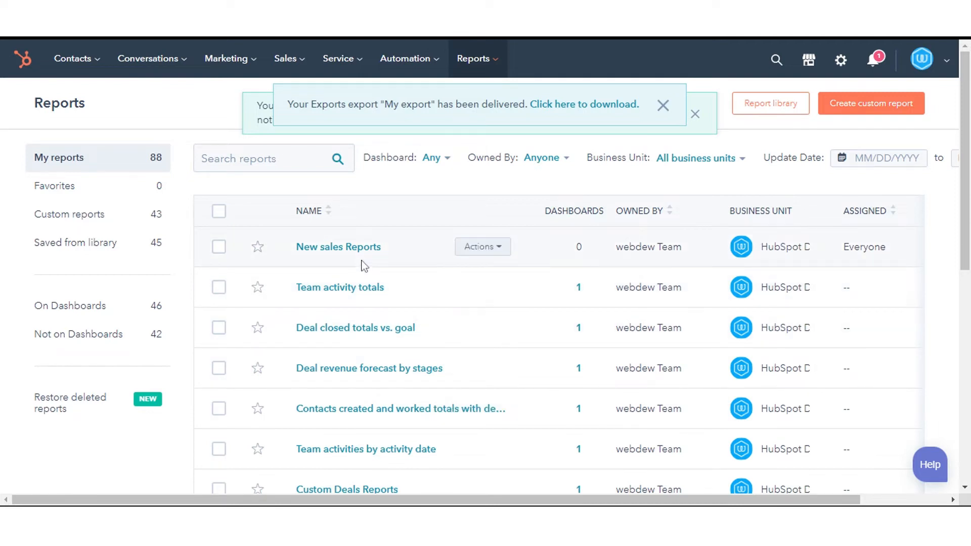
mouse_move(338, 246)
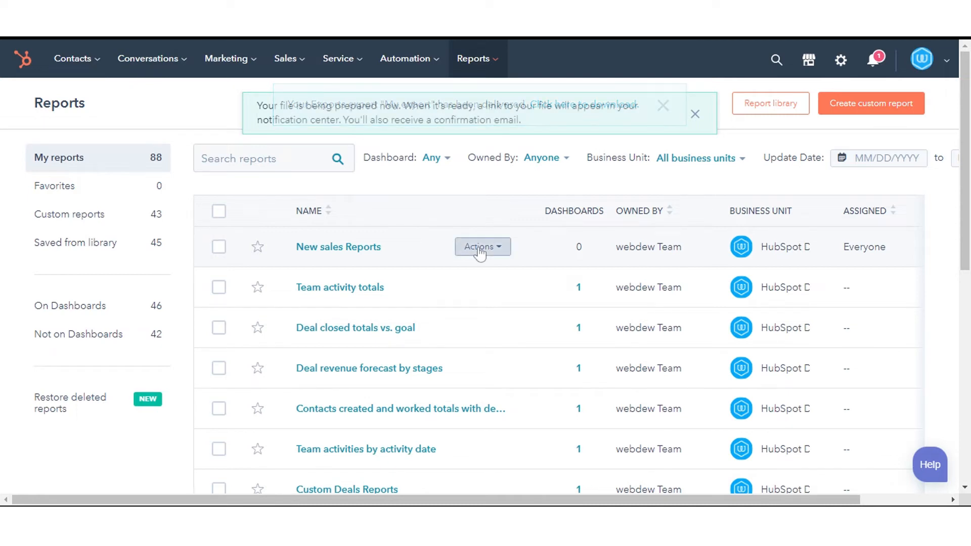
Step: Open the Actions menu for New sales Reports again after the export notice
click(482, 246)
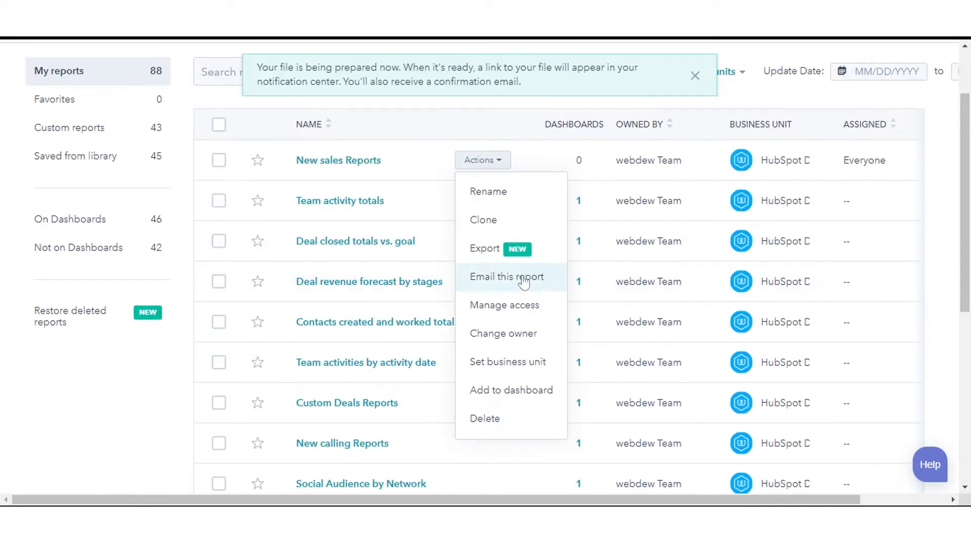
Step: Start emailing New sales Reports and choose the team as the recipient
click(506, 276)
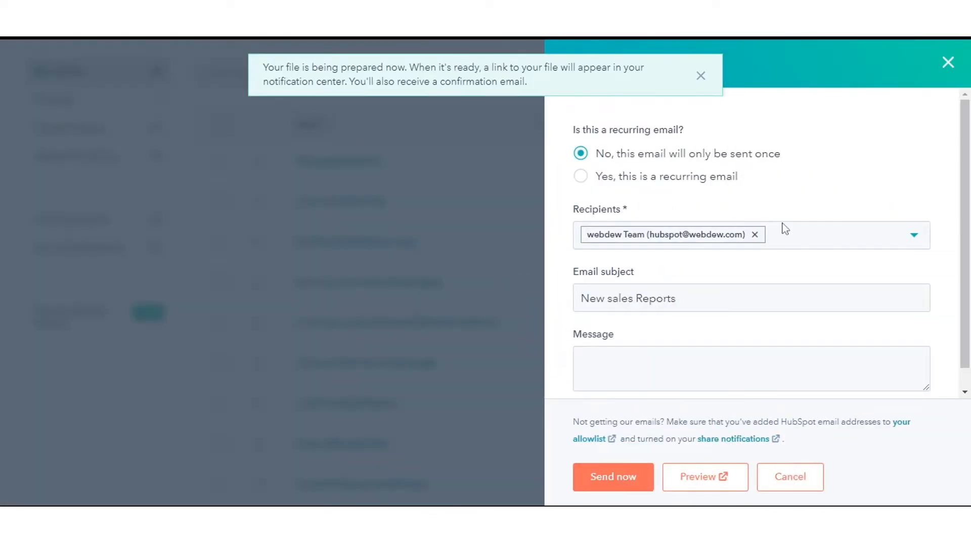
mouse_move(792, 239)
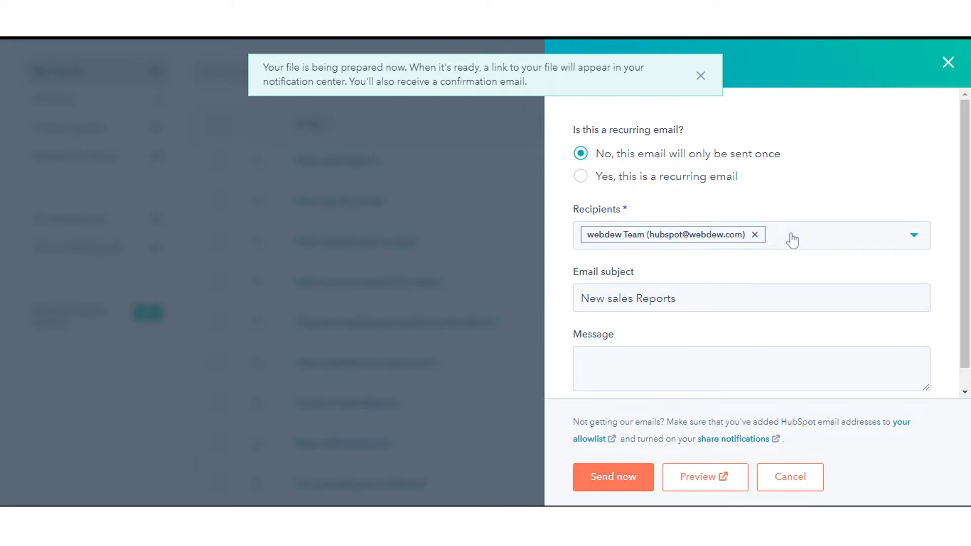
click(912, 234)
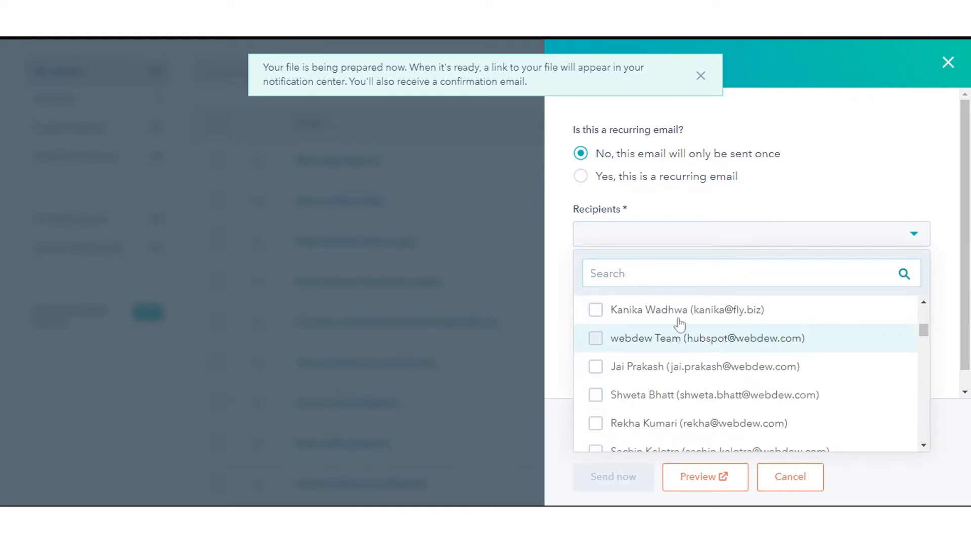
click(595, 338)
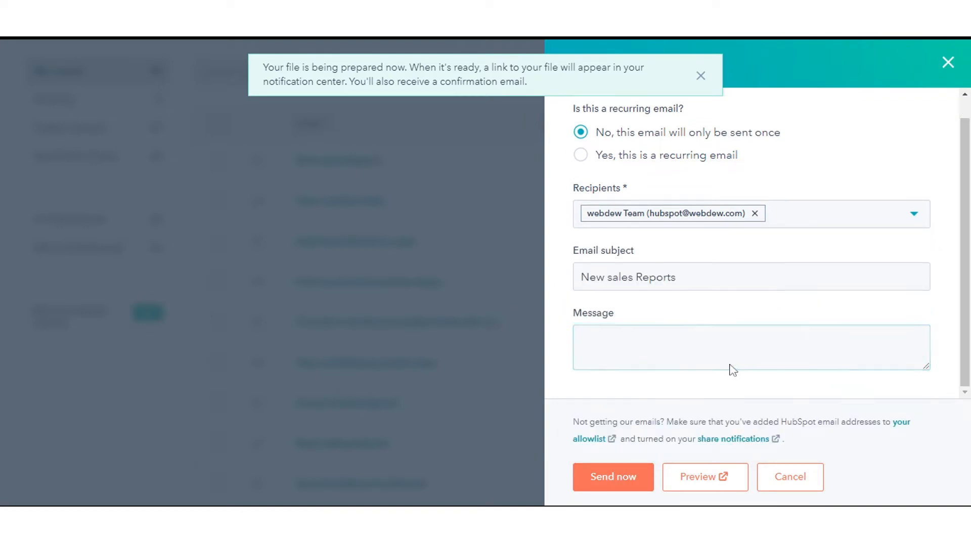
Step: Write the message 'New sales report 2022' and send the report email now
click(733, 347)
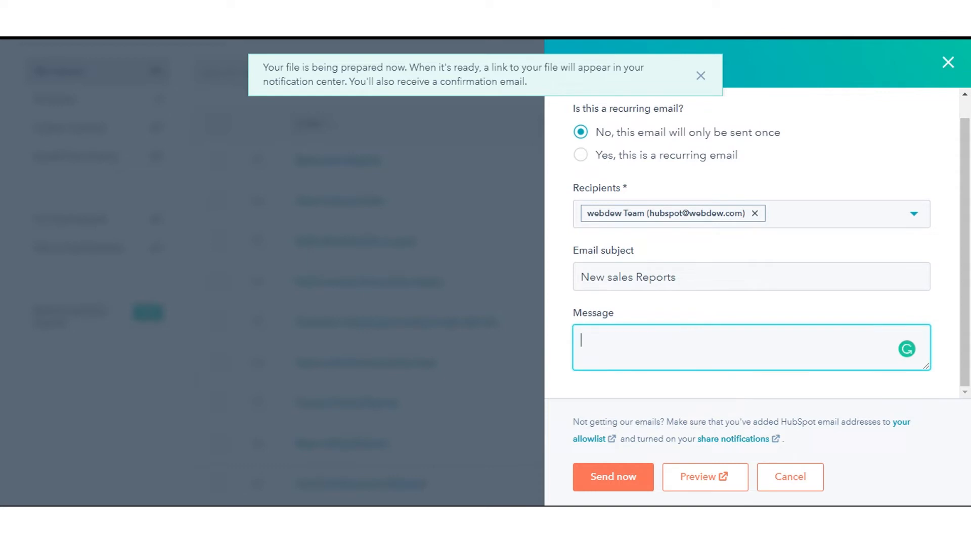
text(New)
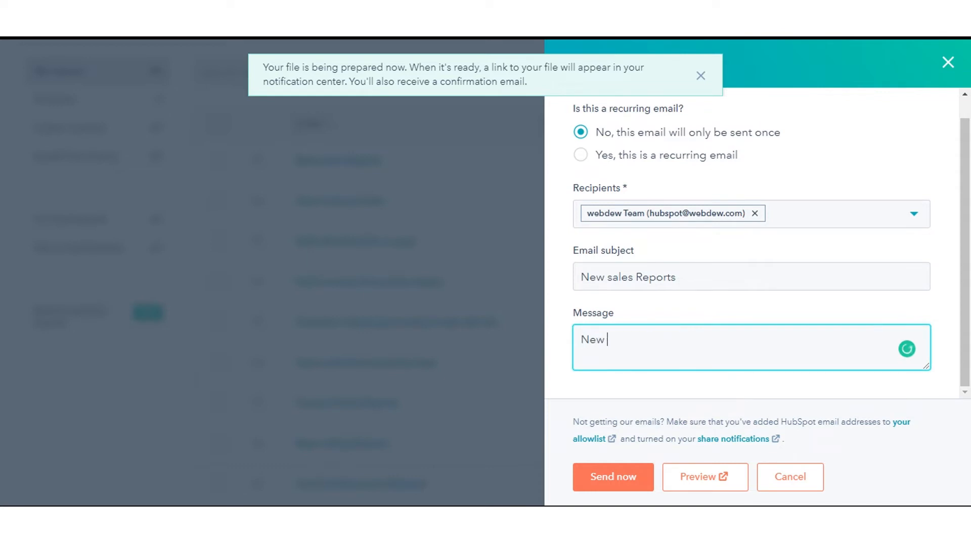
text(sales)
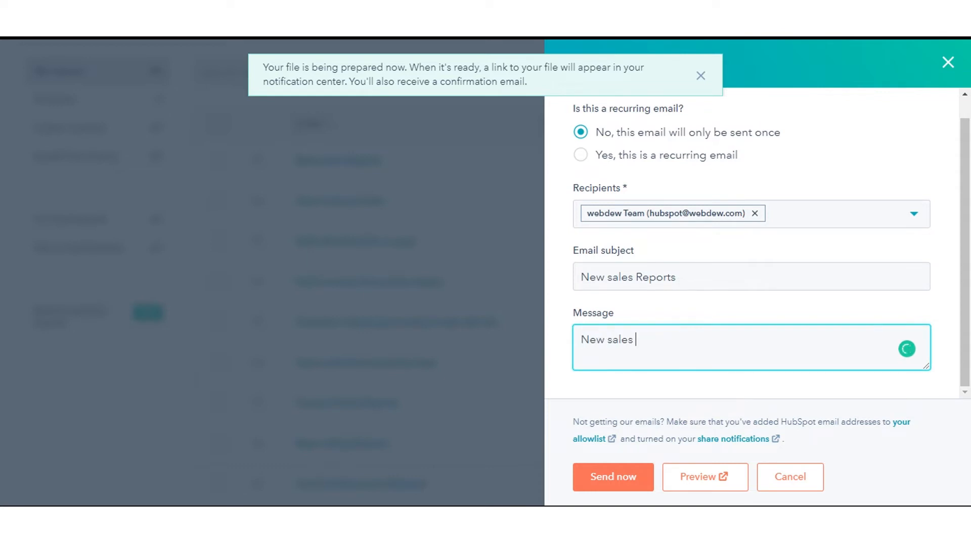
text(e)
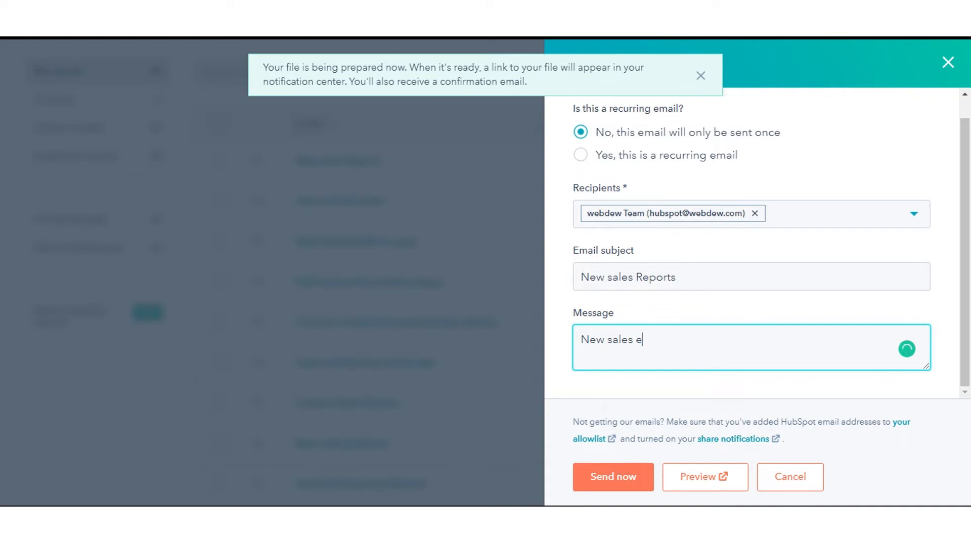
key(Backspace)
text(report)
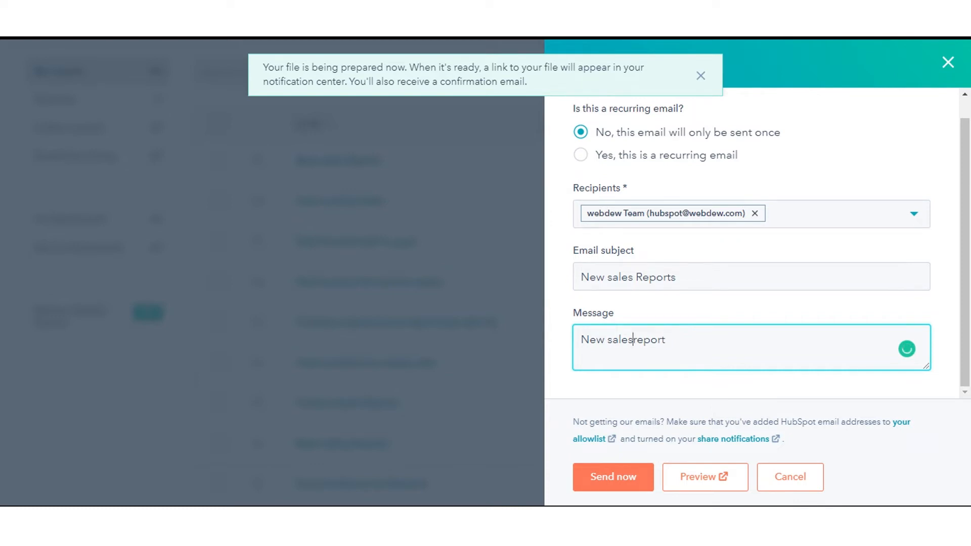
key(space)
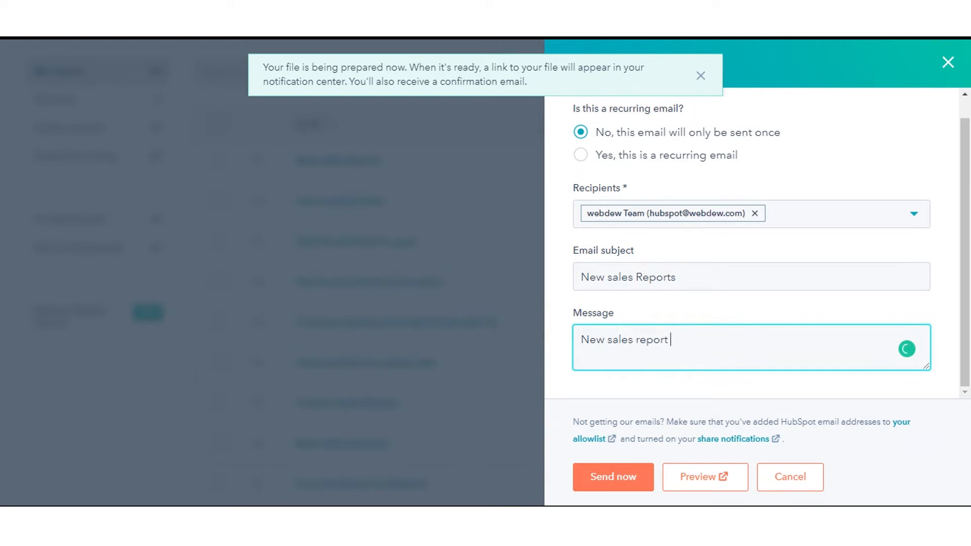
text(2022)
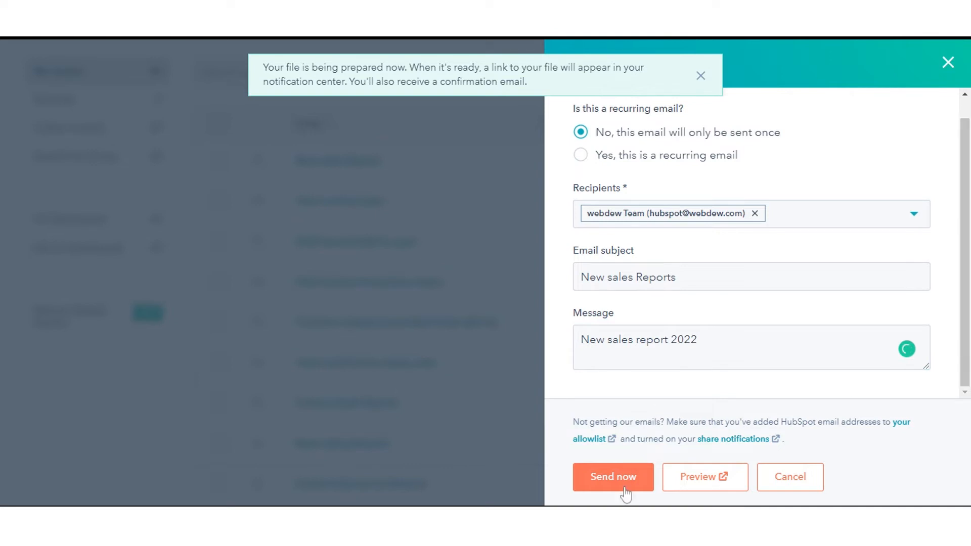
click(612, 477)
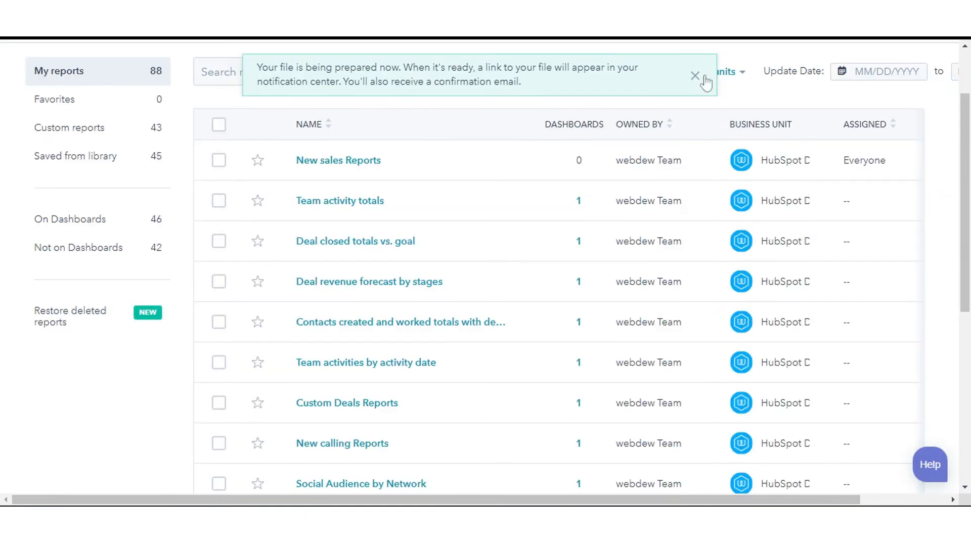
Step: Close the file-preparation banner and head to the reporting dashboards
click(693, 75)
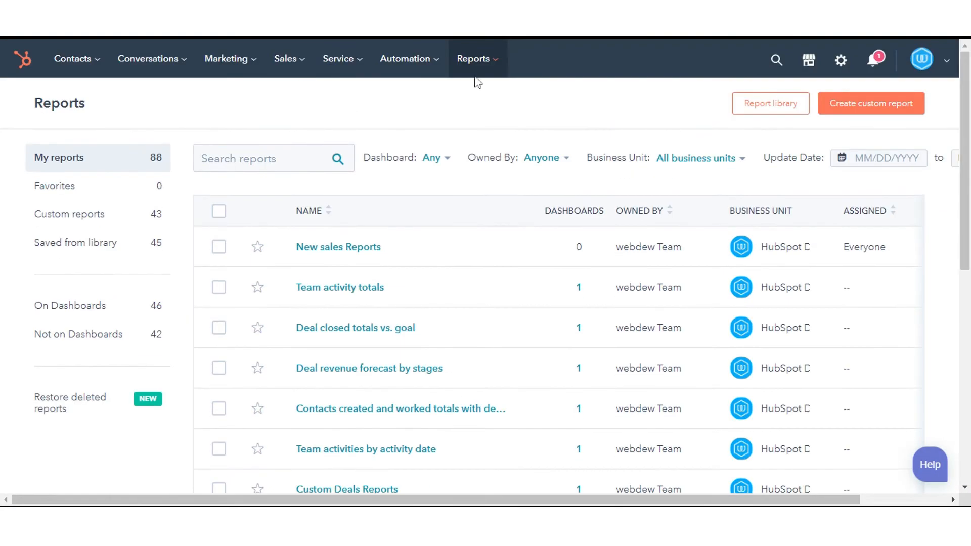
click(474, 58)
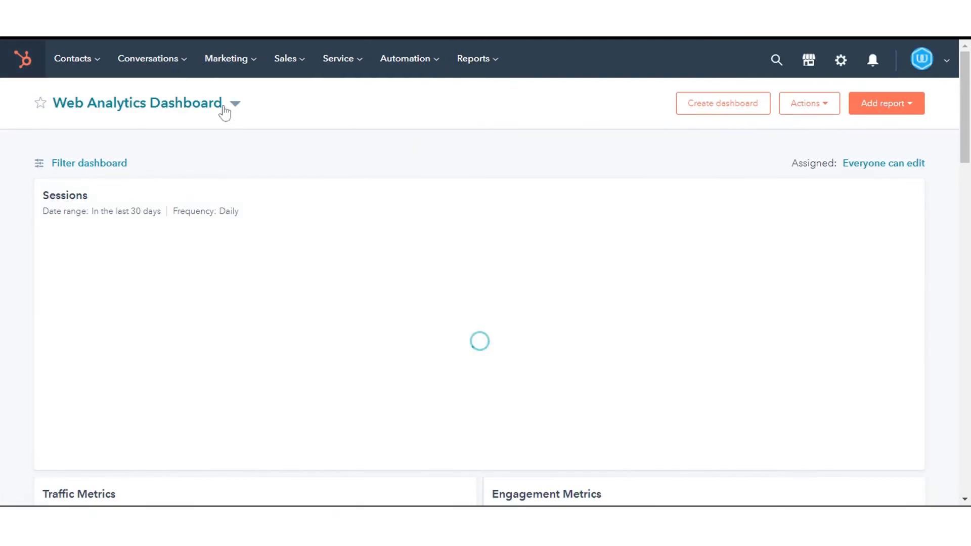
Step: Select Web Analytics Dashboard in the switcher and show its Actions options
click(234, 103)
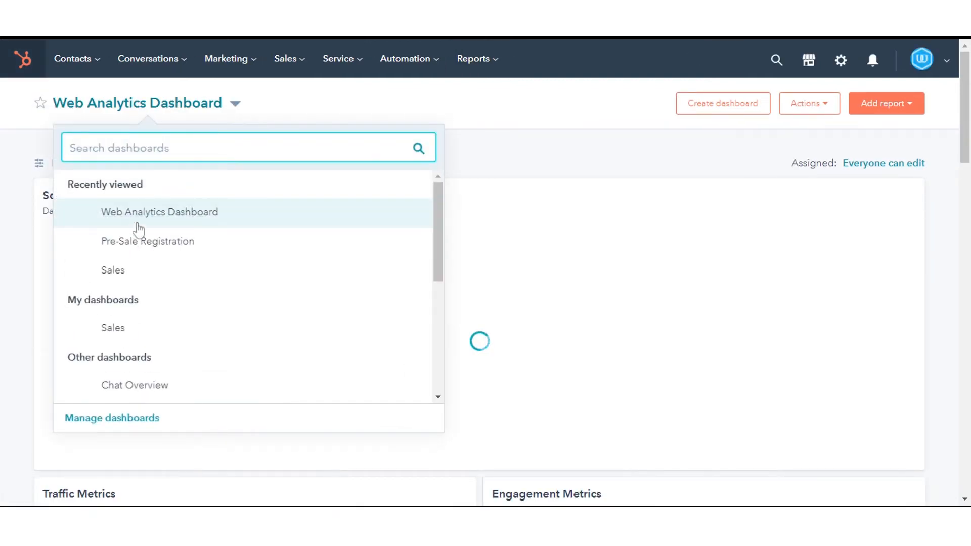
click(159, 212)
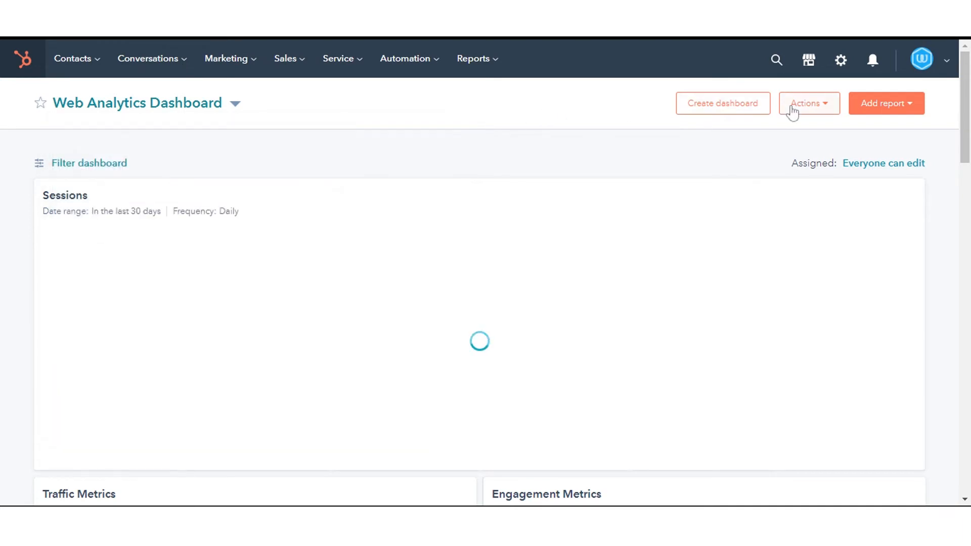
click(808, 103)
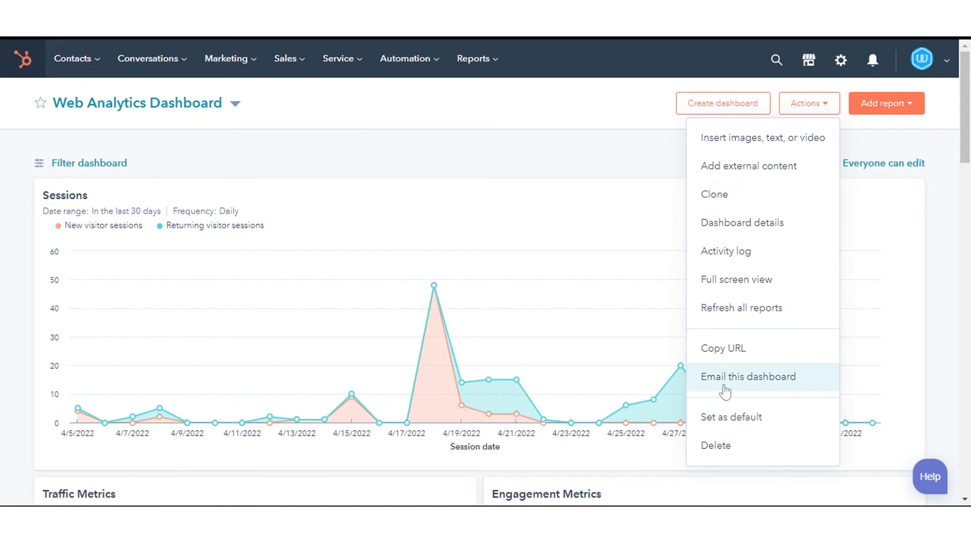
Step: Start emailing the dashboard, add a second recipient, and make the subject 'Web Analytics Dashboard 2022'
click(747, 376)
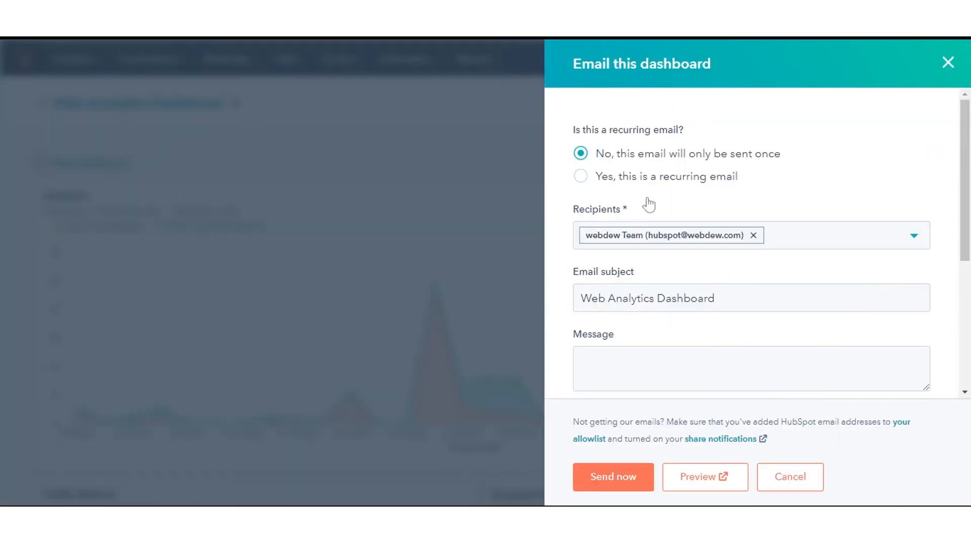
mouse_move(817, 240)
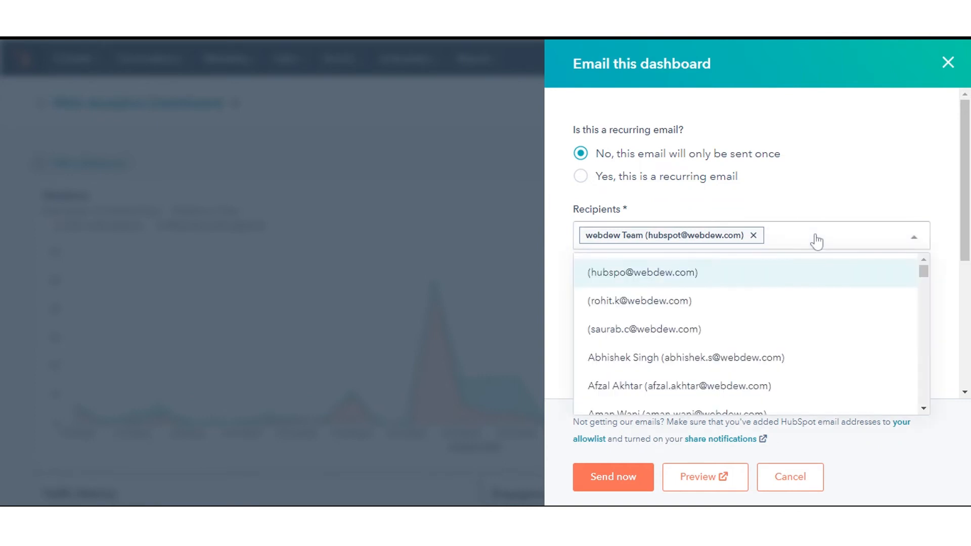
click(644, 329)
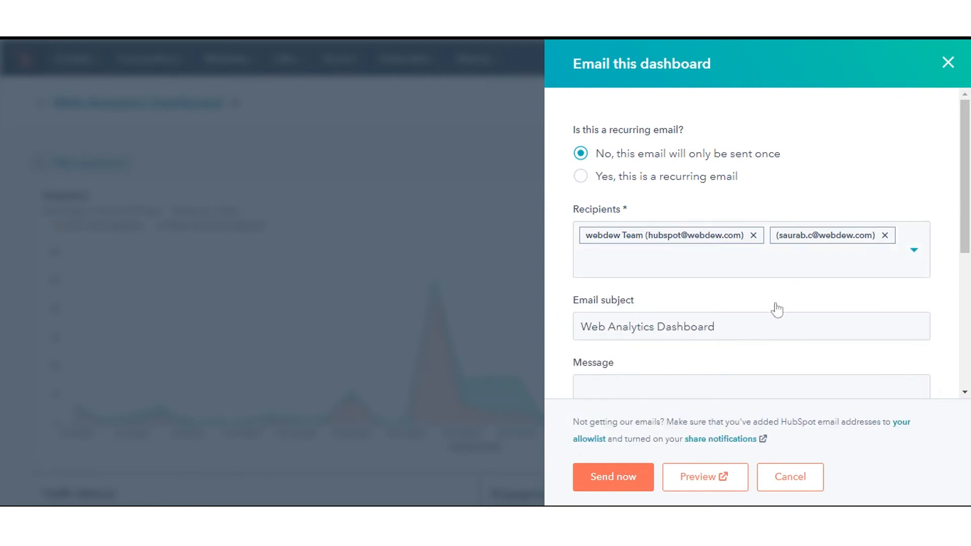
mouse_move(777, 310)
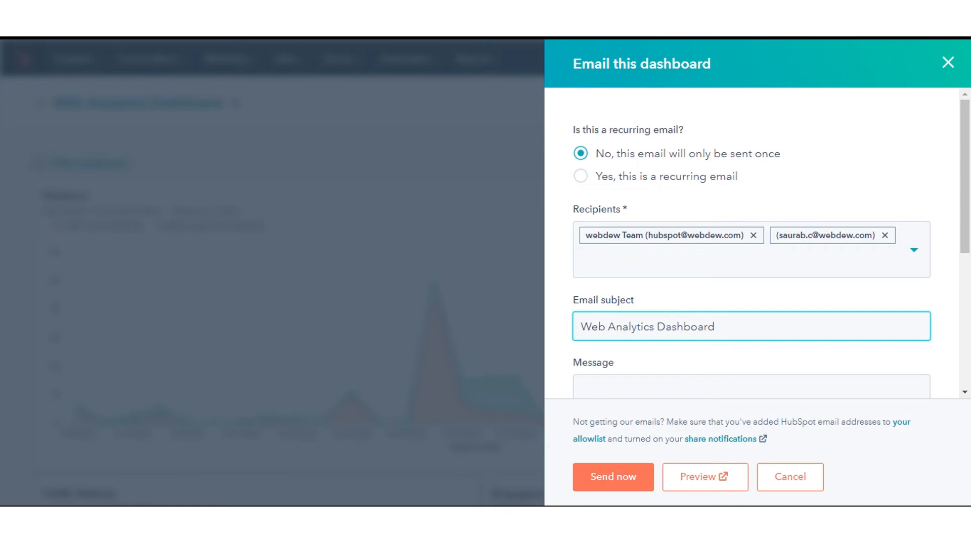
text(2022)
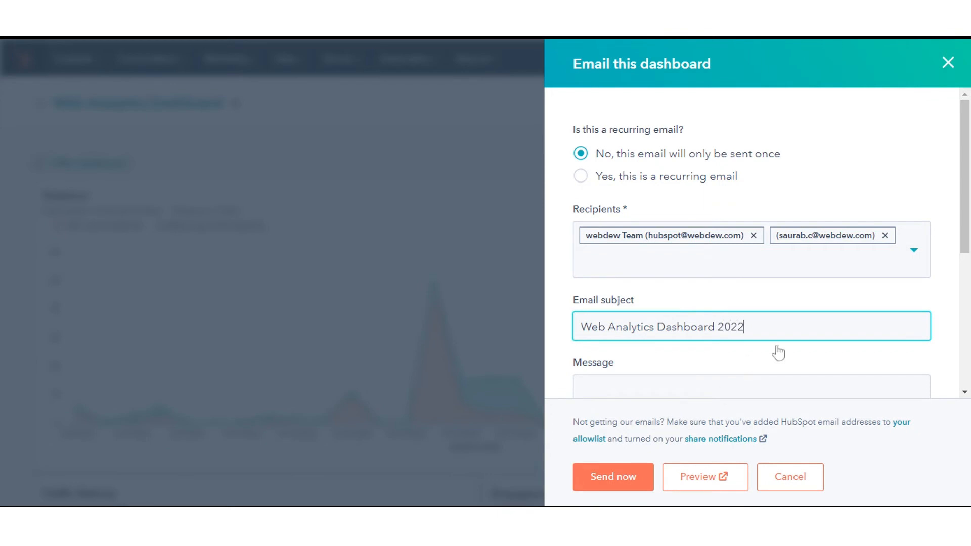
triple_click(661, 326)
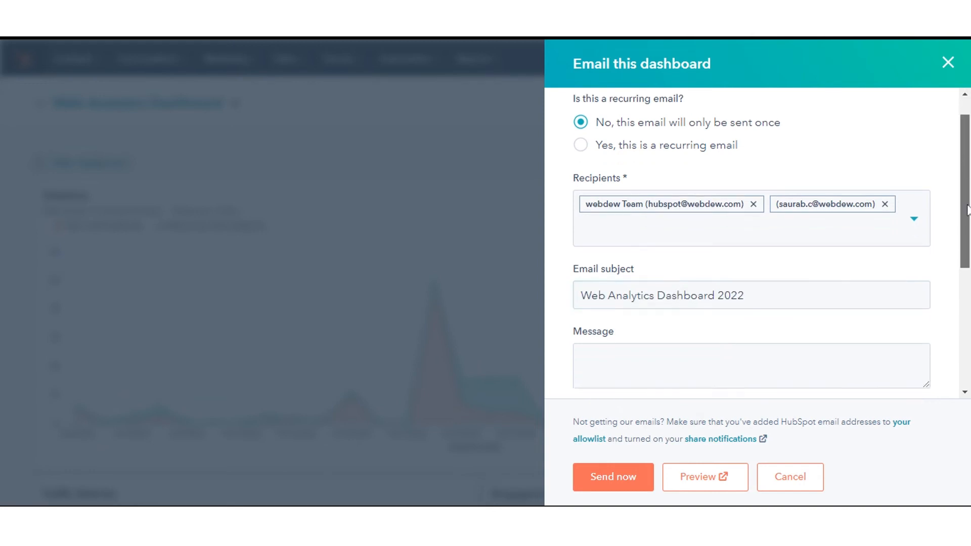
Step: Add the message 'Web Analytics Dashboard 2022' and attach the dashboard as a PDF
scroll(down, 3)
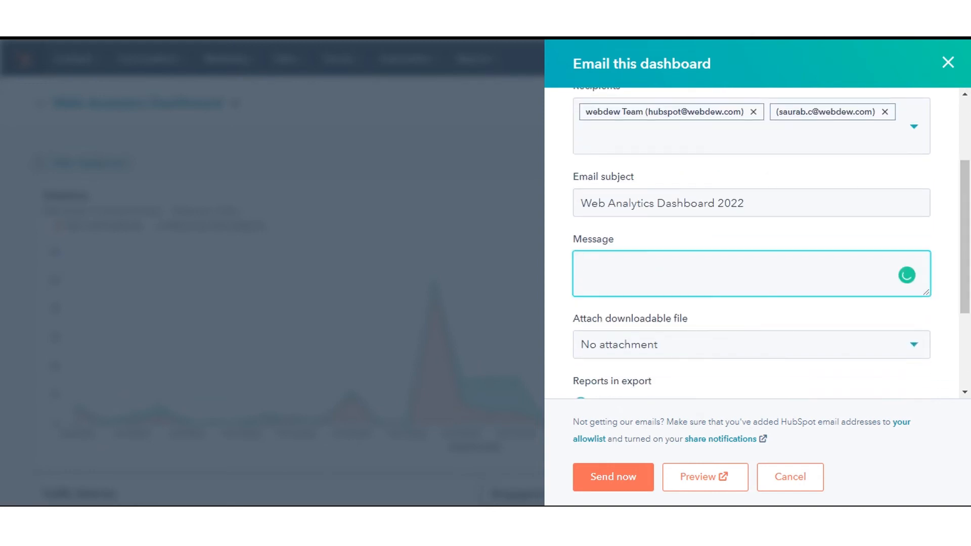
scroll(down, 3)
text(Web Analytics Dashboard 2022)
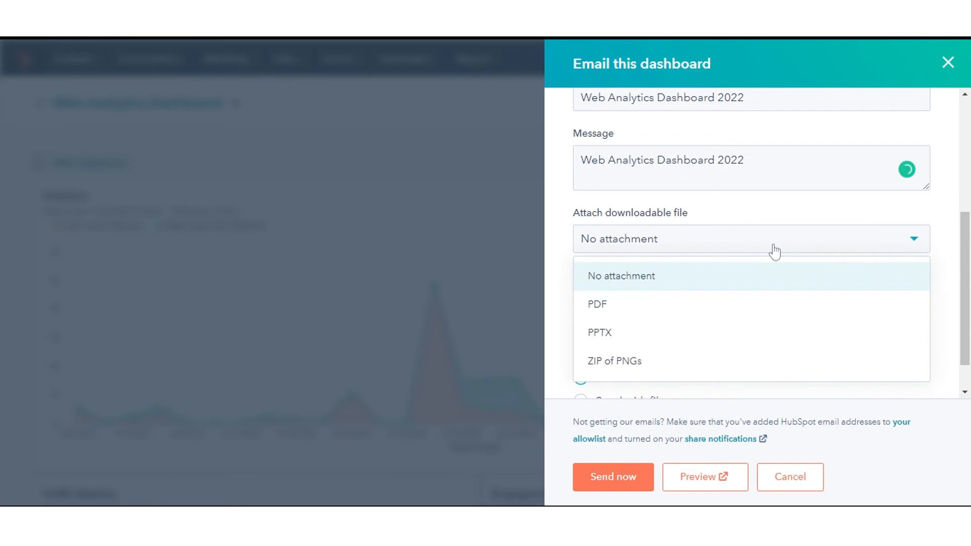
click(596, 303)
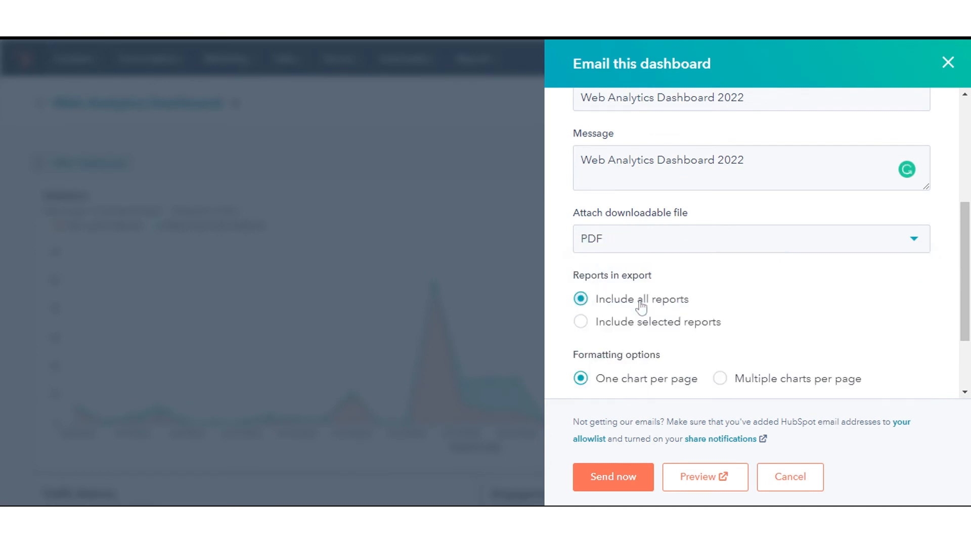
scroll(down, 3)
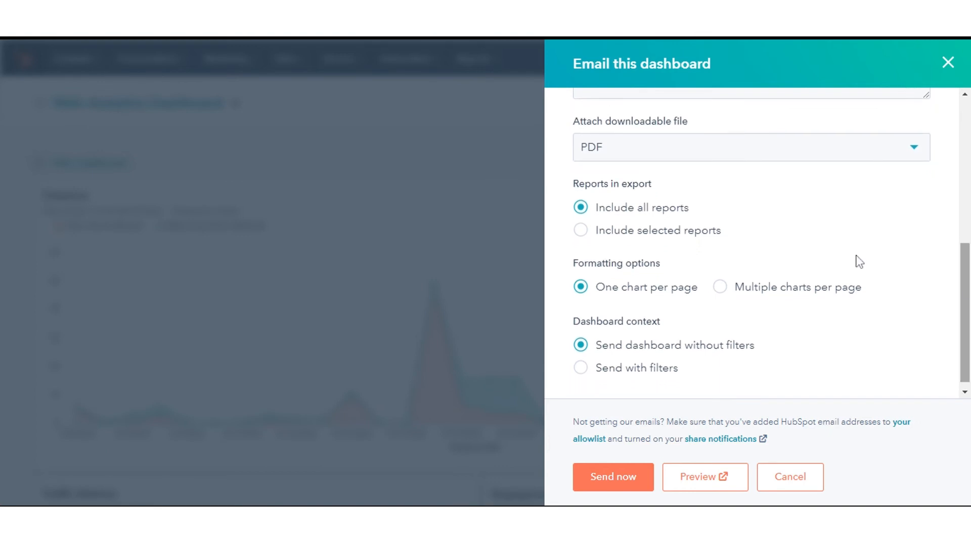
Step: Include only the Traffic Metrics and Engagement Metrics reports in the PDF
click(579, 230)
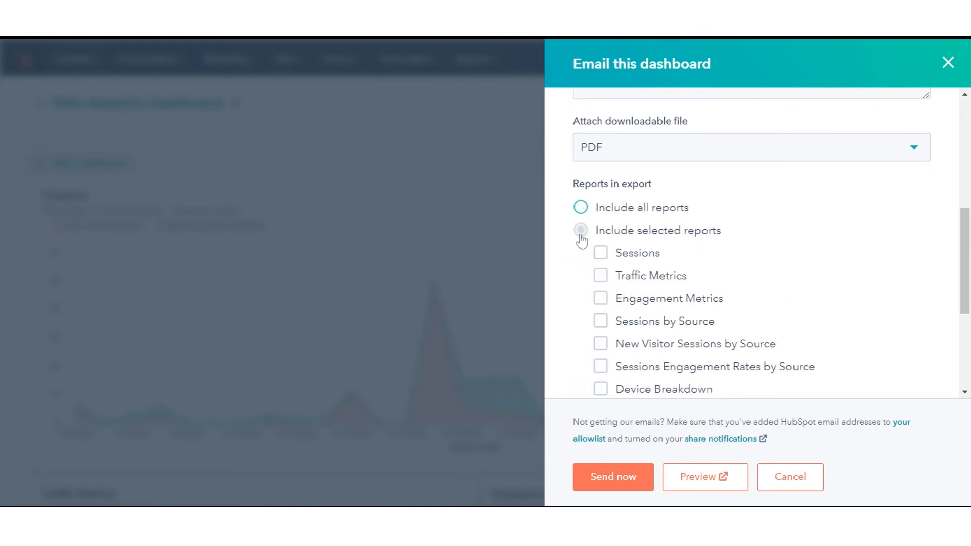
click(581, 230)
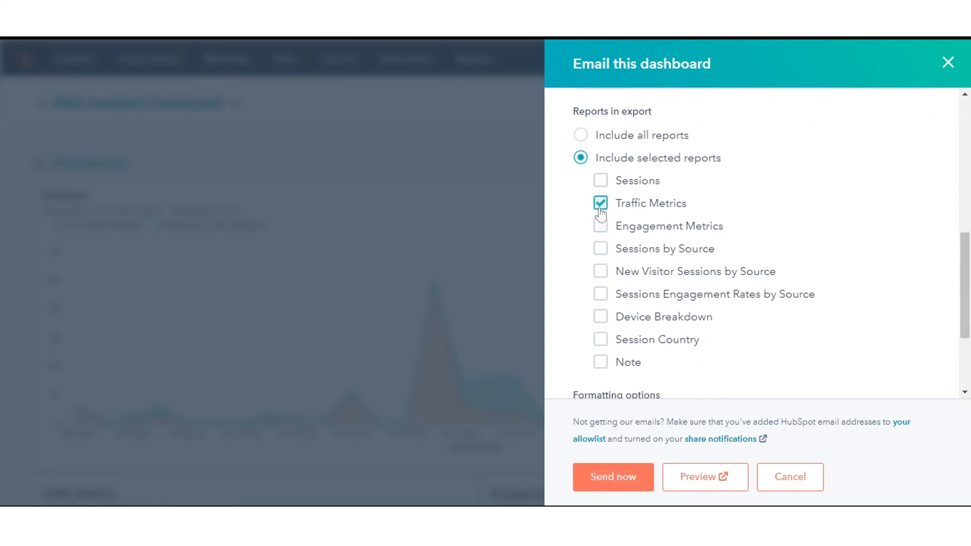
click(599, 226)
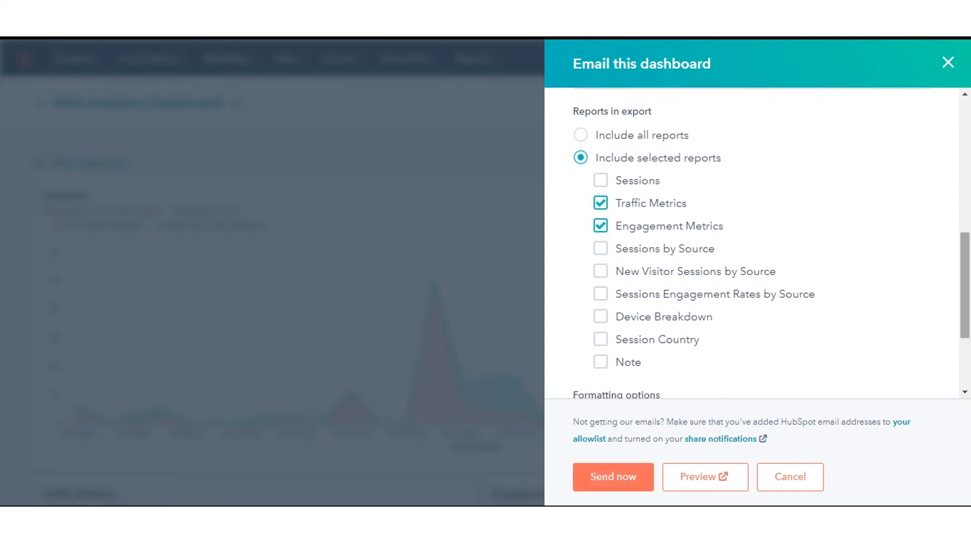
scroll(down, 3)
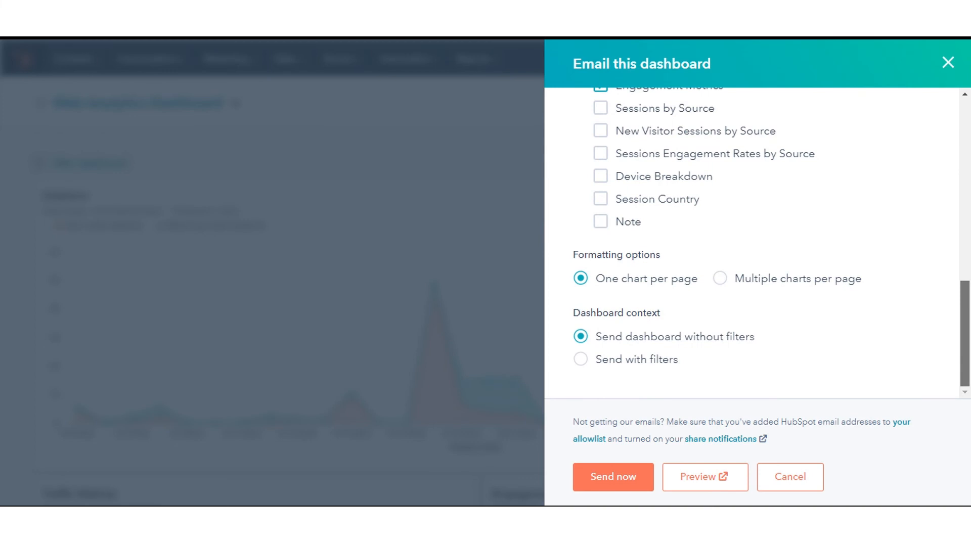
scroll(up, 3)
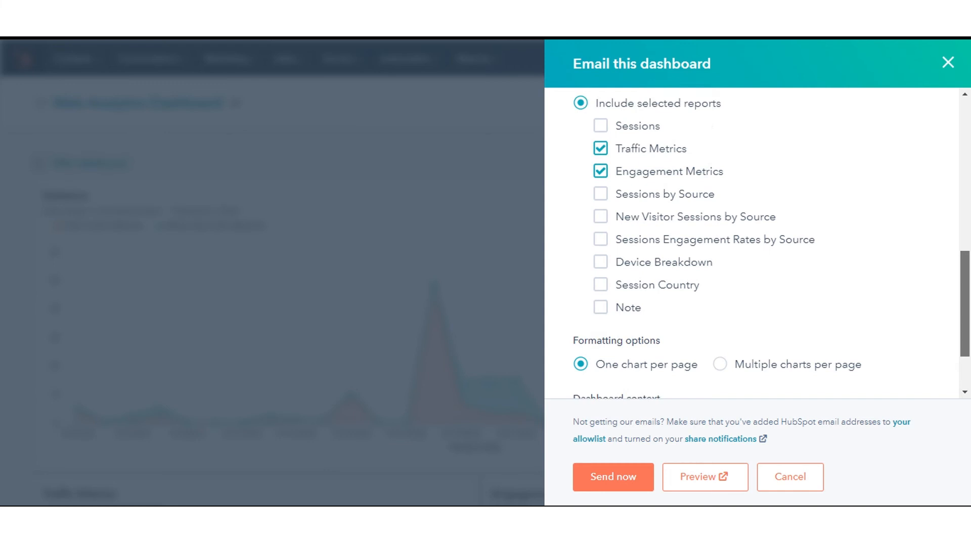
scroll(down, 3)
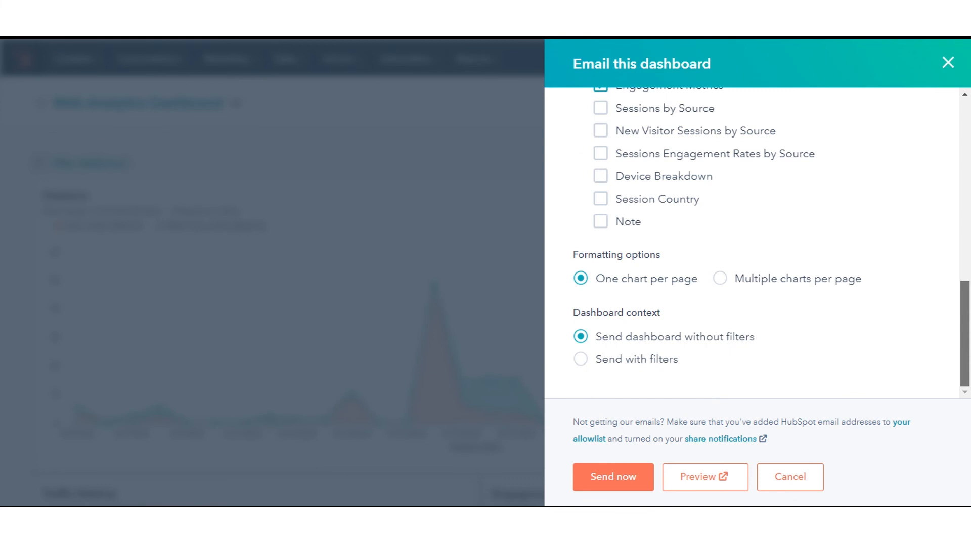
mouse_move(683, 463)
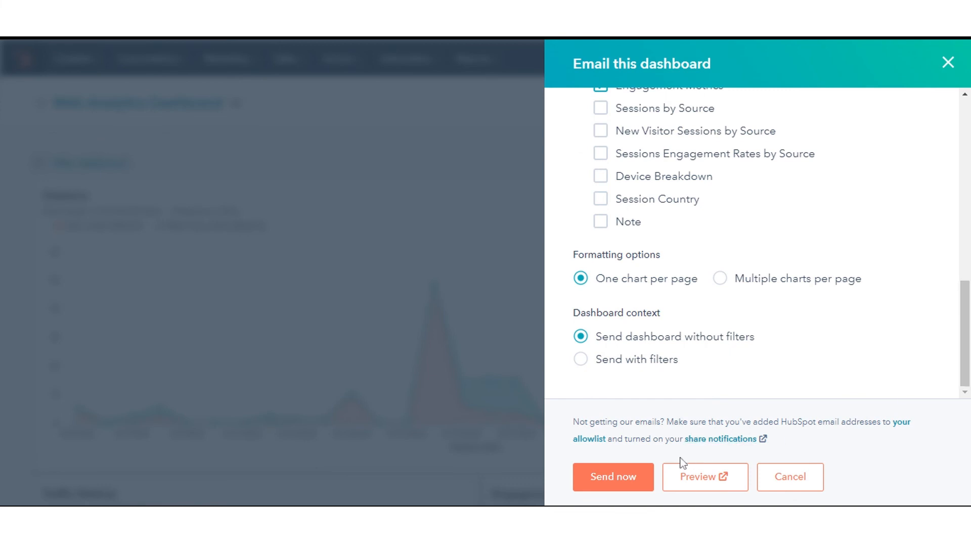
mouse_move(704, 480)
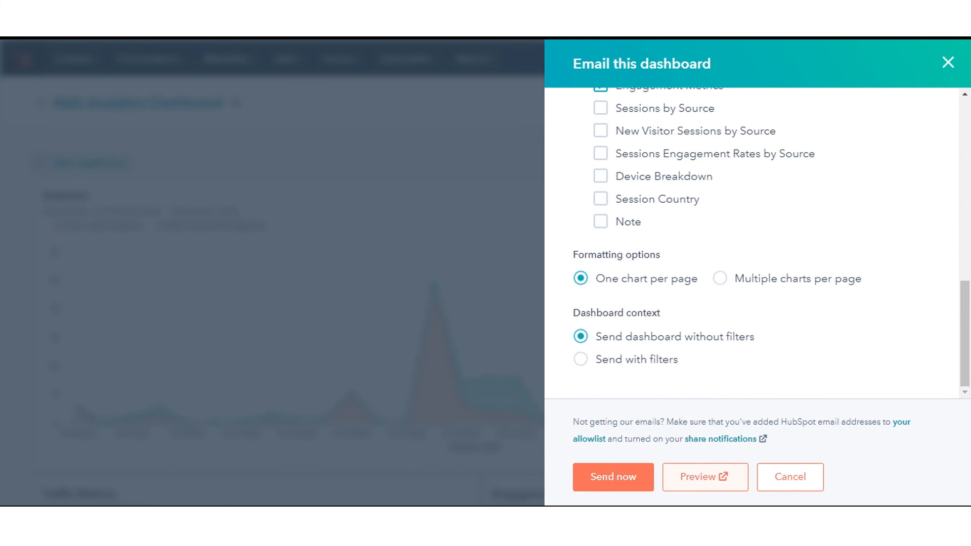
mouse_move(704, 477)
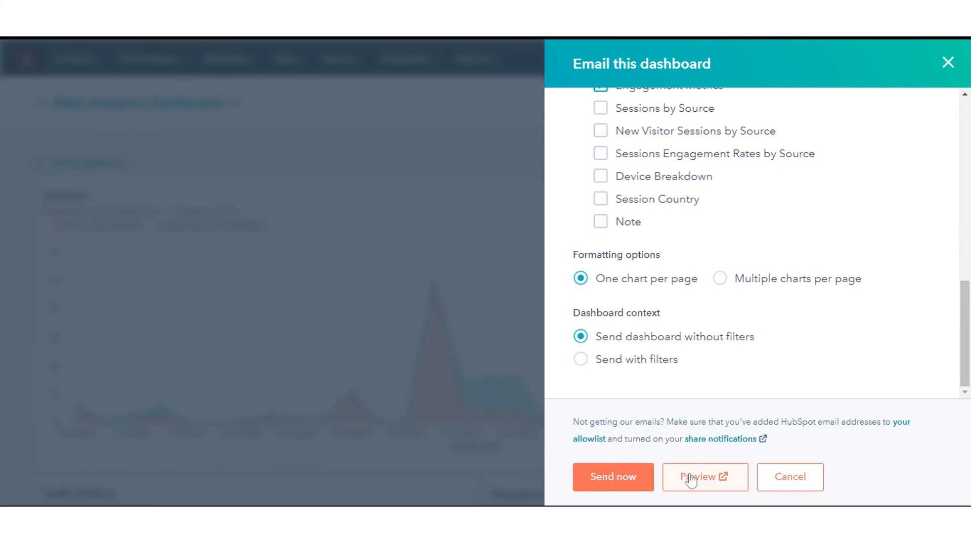
mouse_move(612, 477)
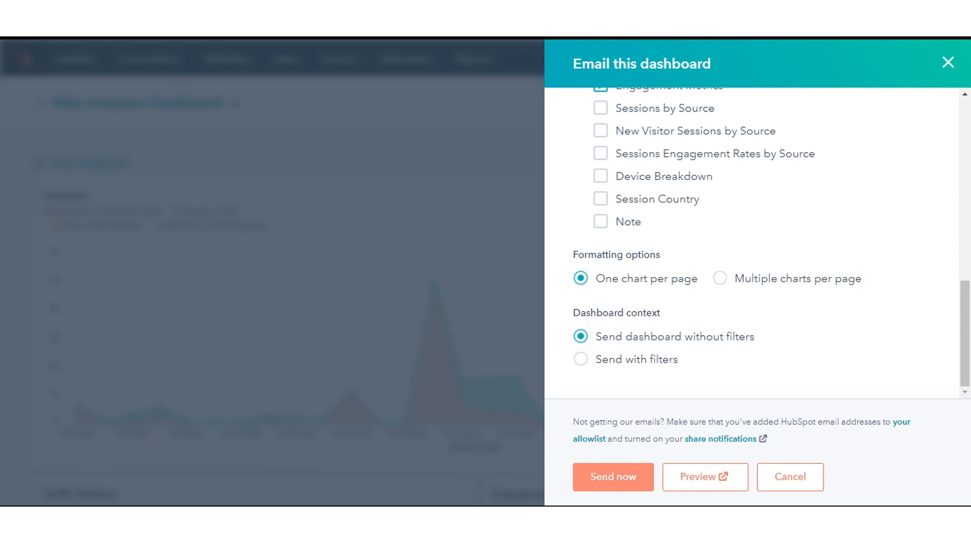
mouse_move(793, 444)
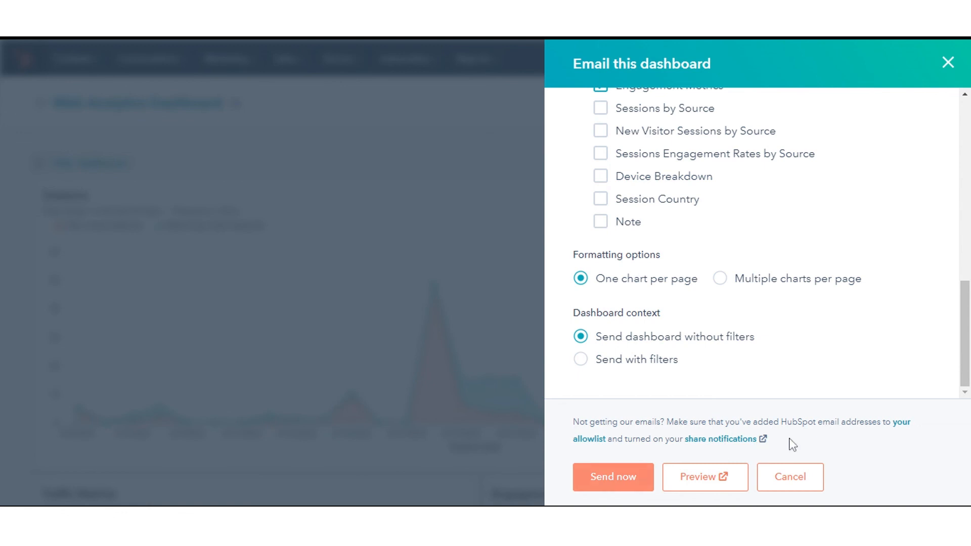